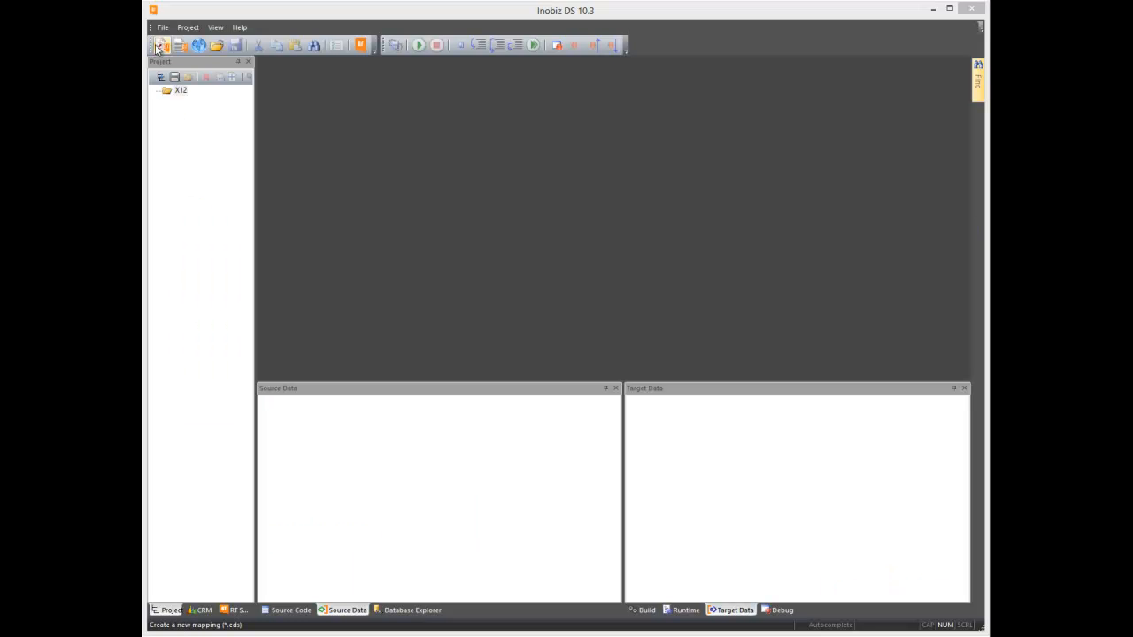
Create a new mapping from the X12 4010_180 transaction set to an XML target.
{"action": "left_click", "coordinate": [160, 46]}
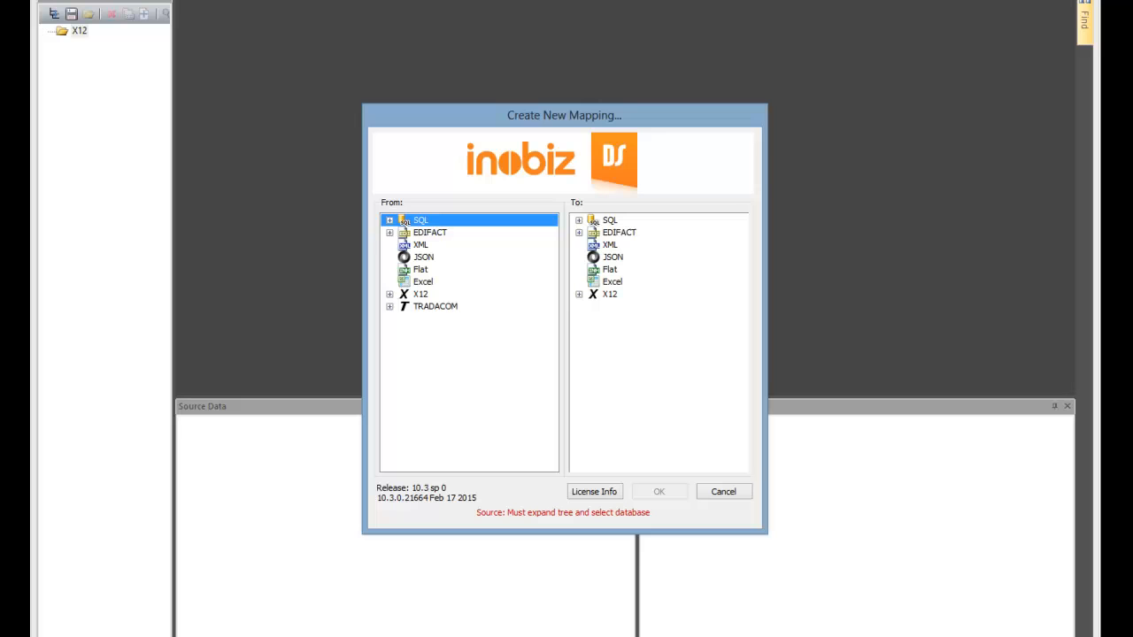
{"action": "mouse_move", "coordinate": [301, 246]}
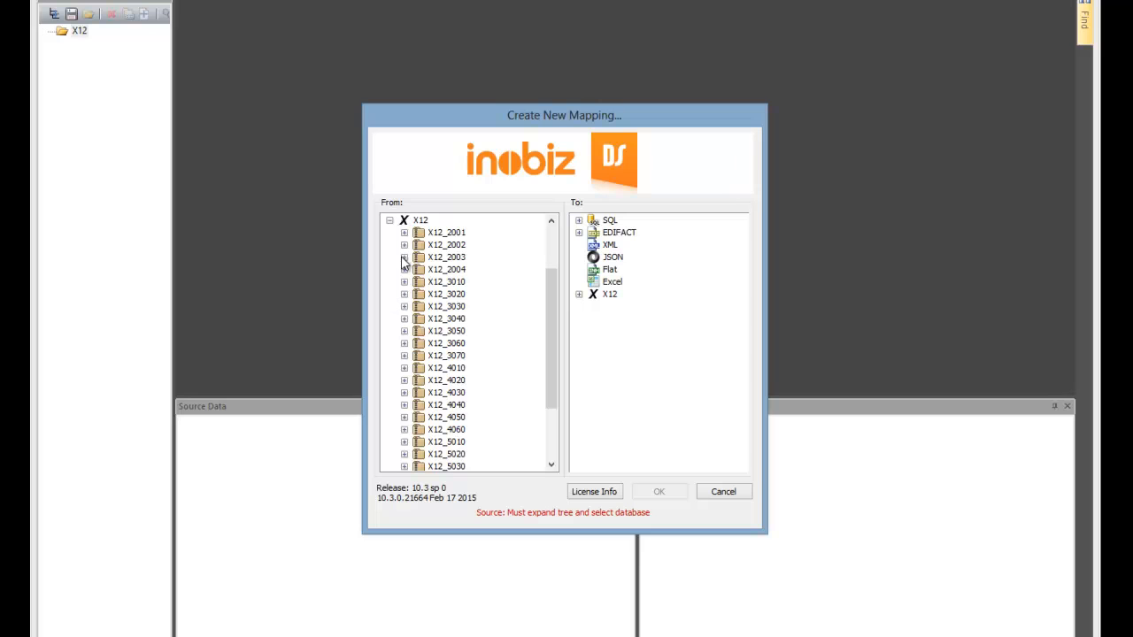
{"action": "mouse_move", "coordinate": [400, 380]}
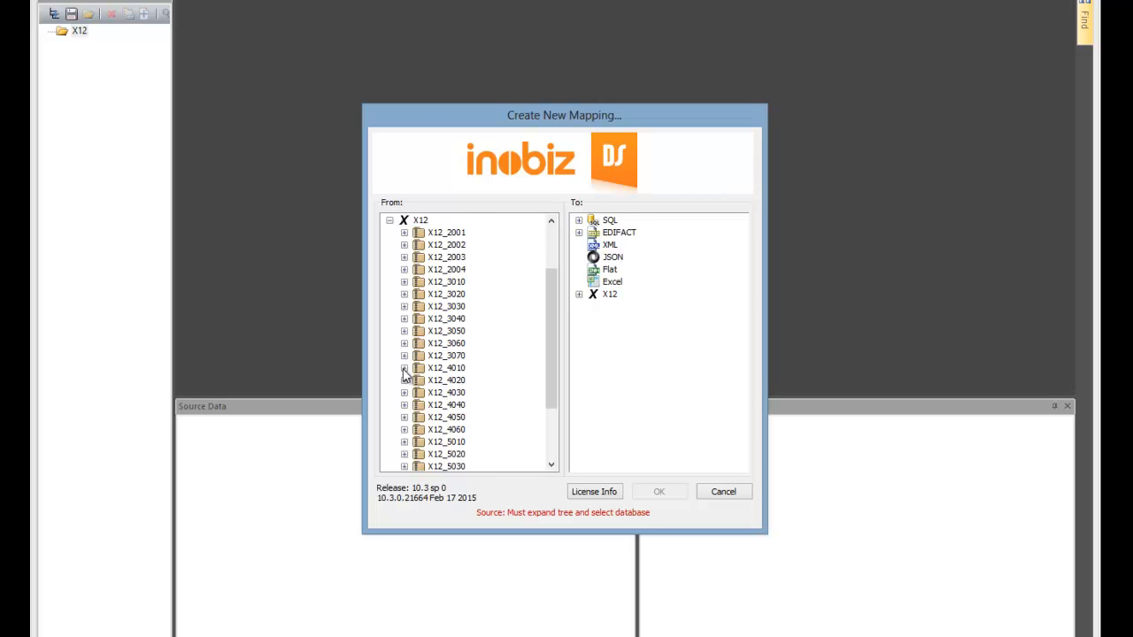
{"action": "left_click", "coordinate": [403, 367]}
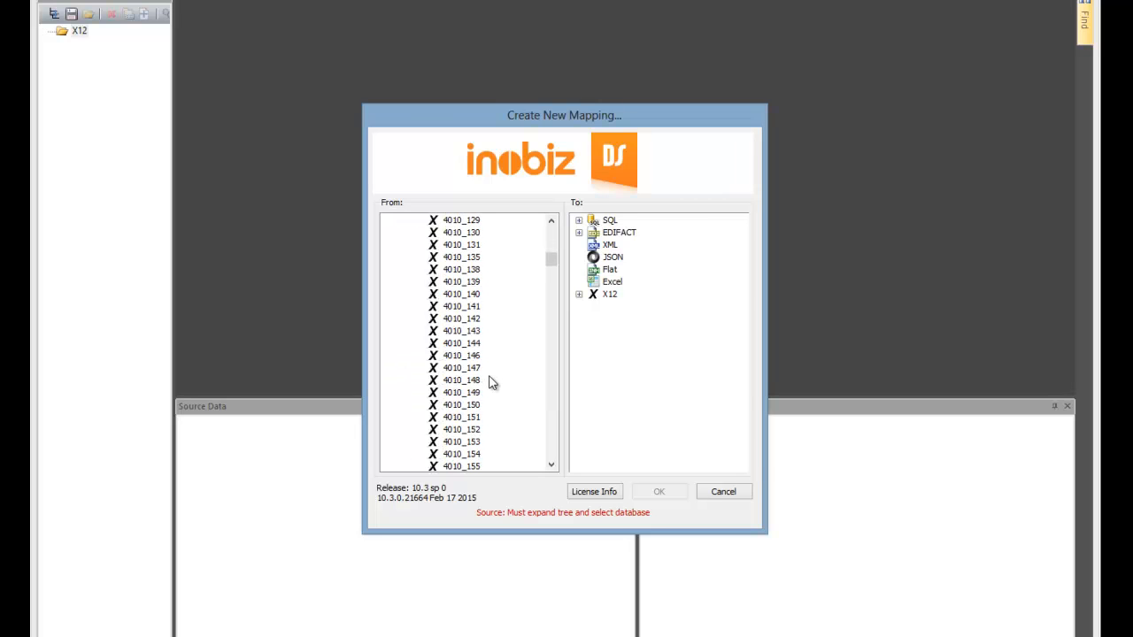
{"action": "left_click", "coordinate": [461, 392]}
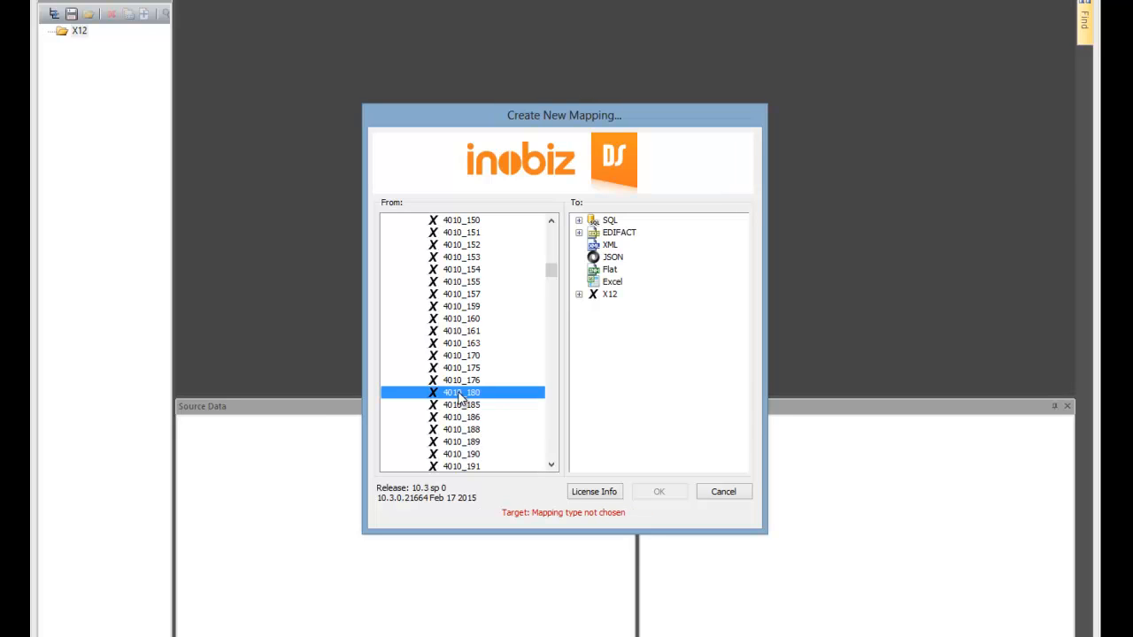
{"action": "mouse_move", "coordinate": [609, 269]}
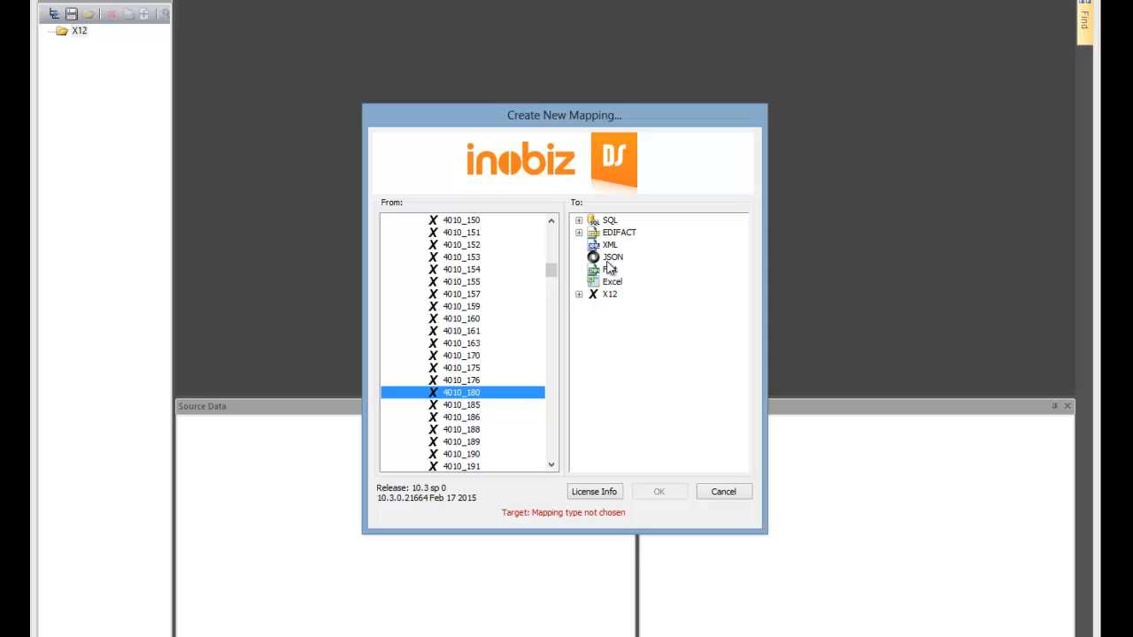
{"action": "left_click", "coordinate": [606, 244]}
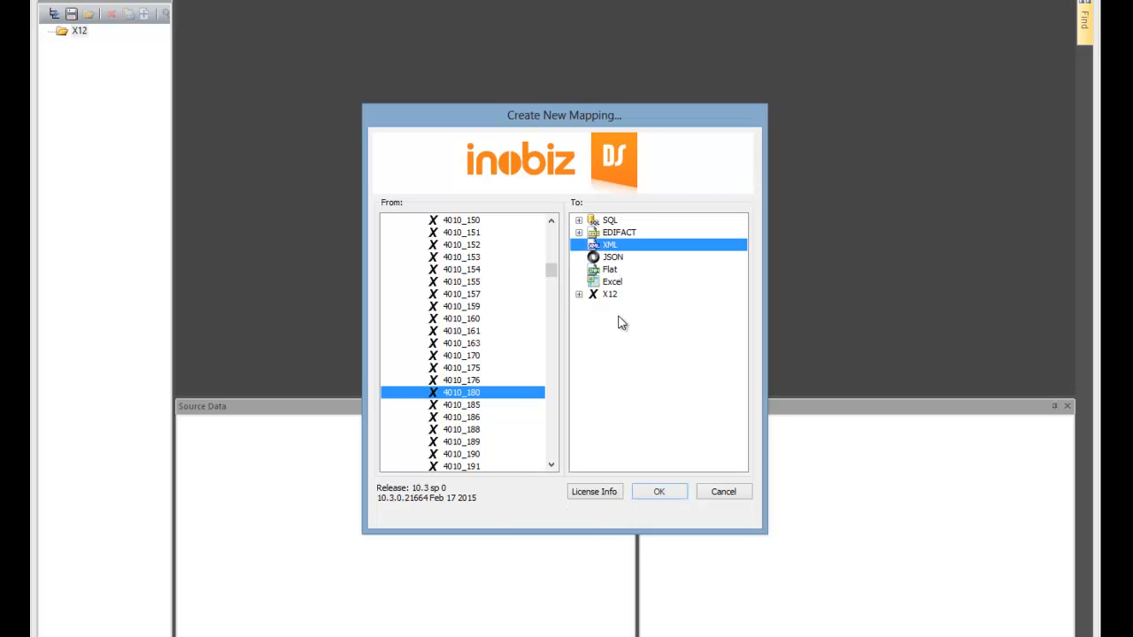
{"action": "left_click", "coordinate": [659, 491]}
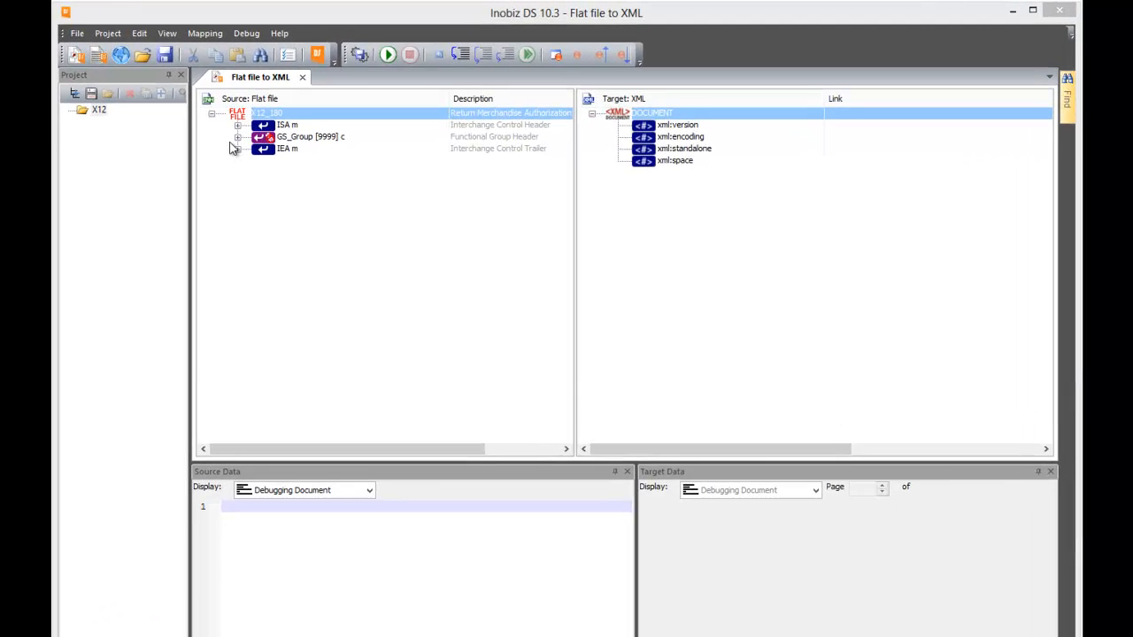
Expand the ISA interchange control header to list elements ISA01 through ISA16.
{"action": "left_click", "coordinate": [252, 125]}
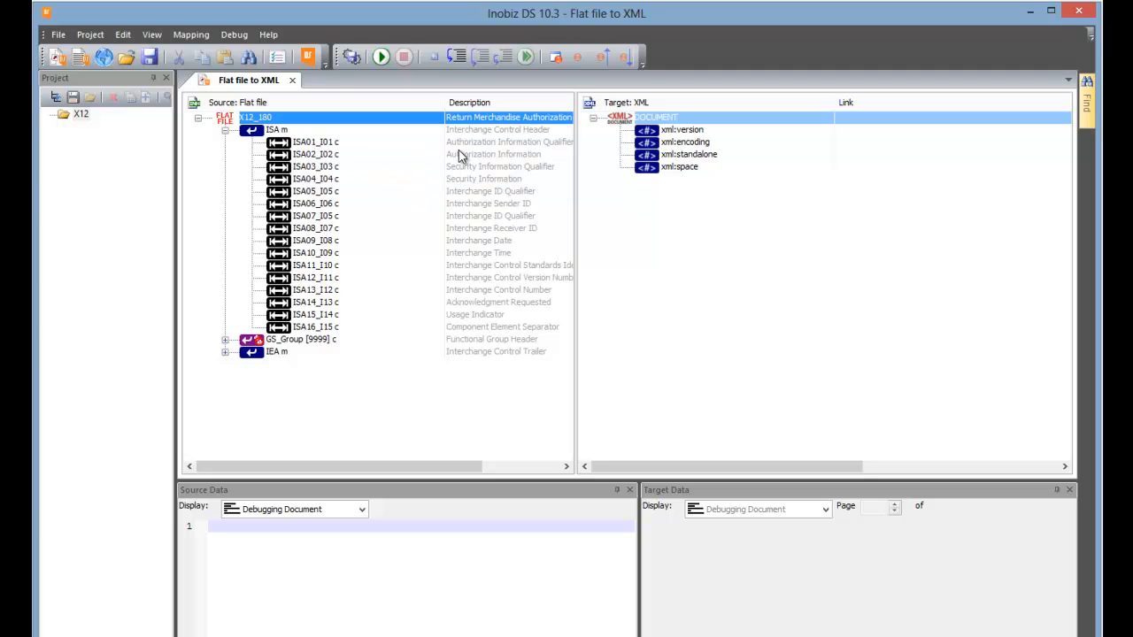
{"action": "mouse_move", "coordinate": [460, 154]}
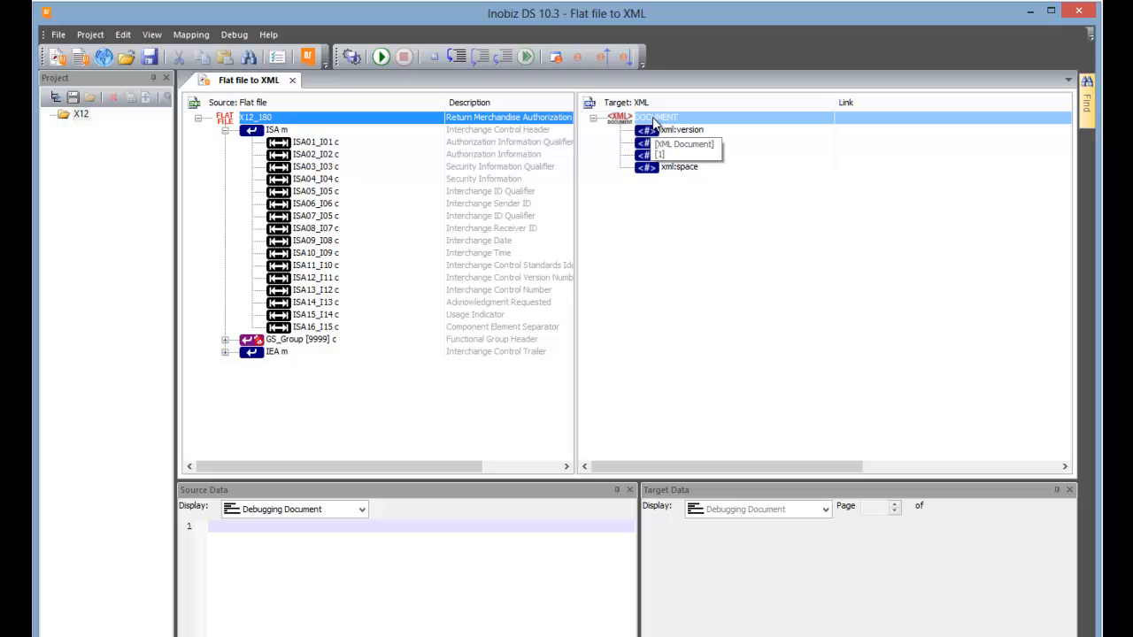
Replace the DOCUMENT target with an imported XSD schema and expand its note element.
{"action": "right_click", "coordinate": [655, 117]}
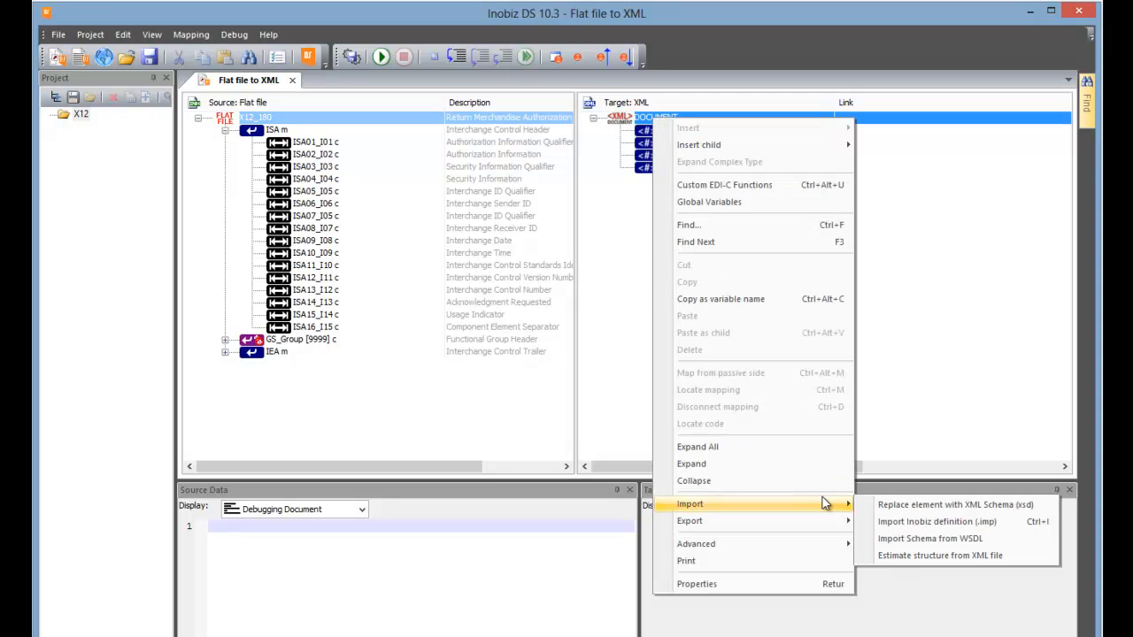
{"action": "left_click", "coordinate": [952, 504]}
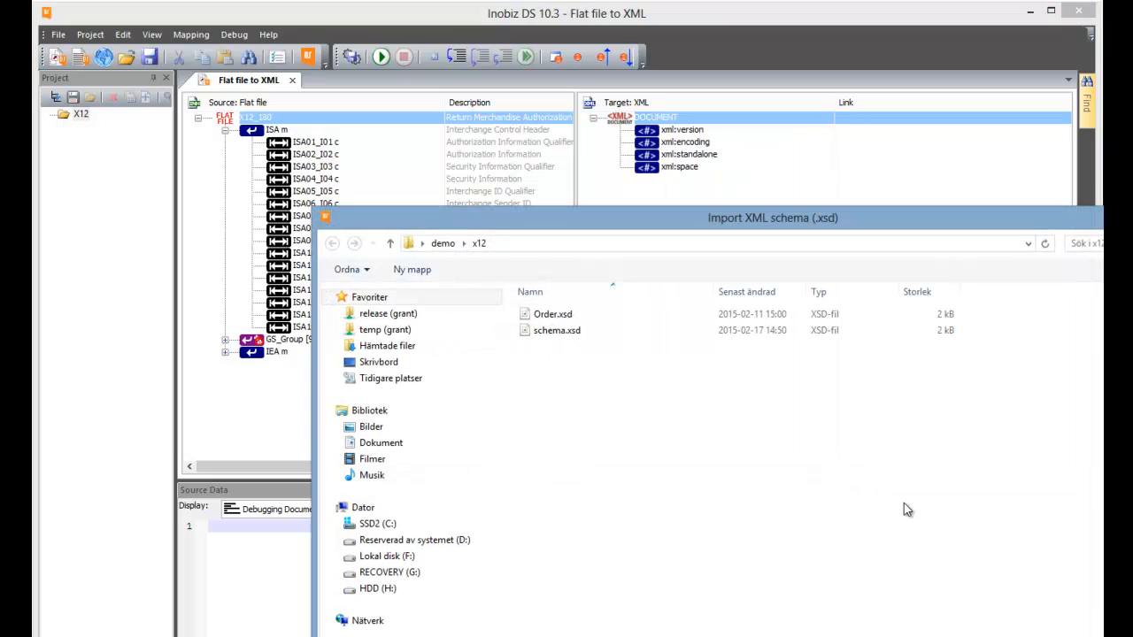
{"action": "double_click", "coordinate": [557, 330]}
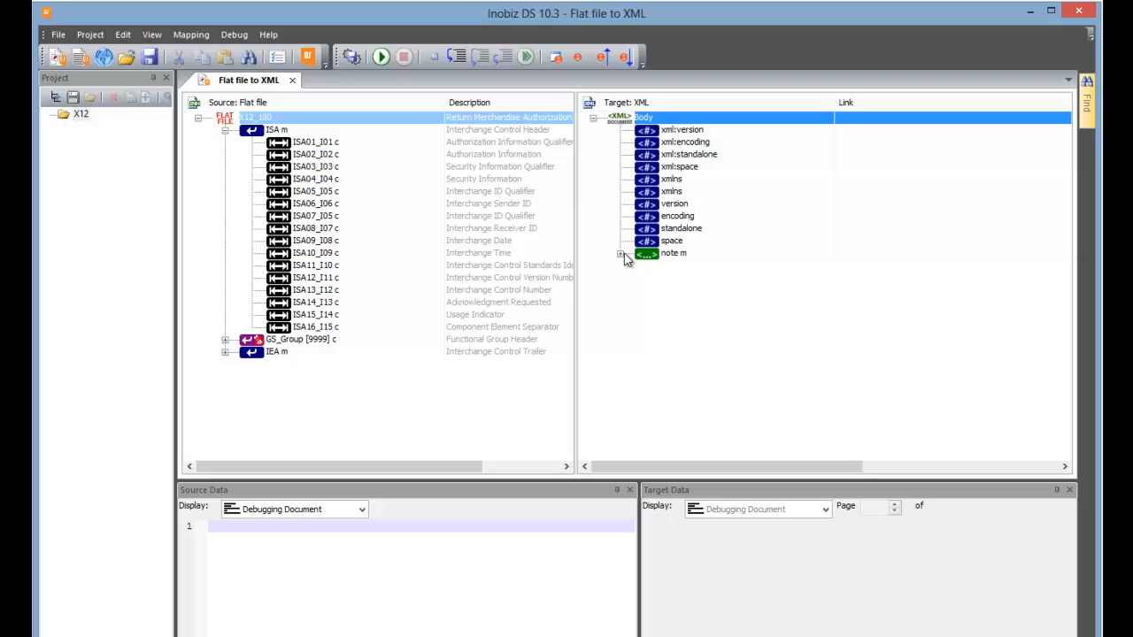
{"action": "left_click", "coordinate": [621, 254]}
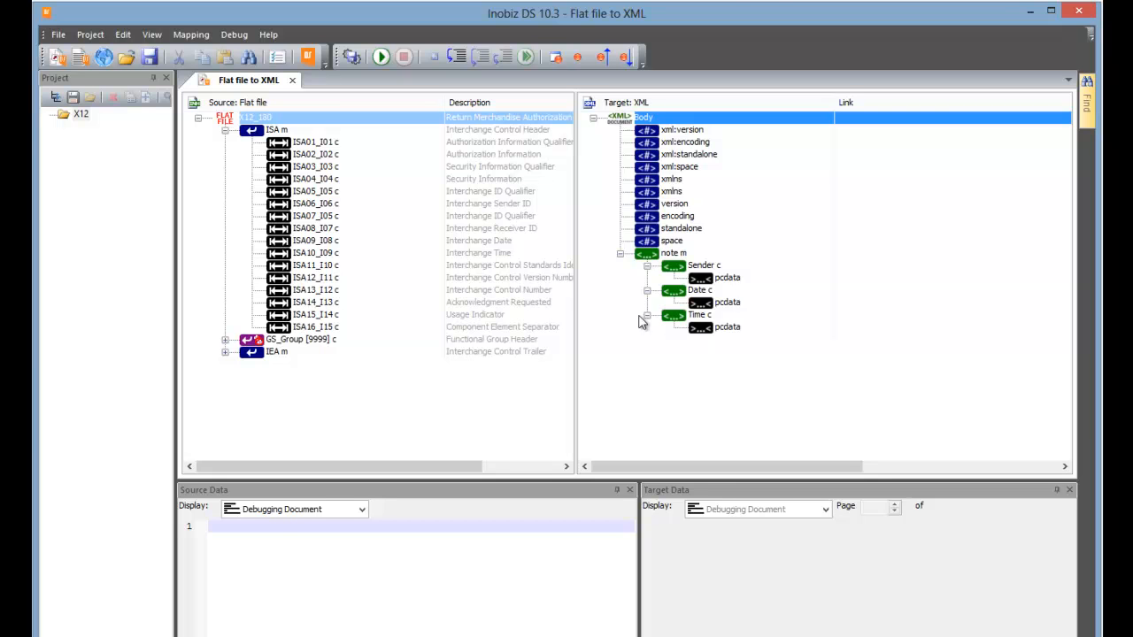
Save the mapping as 'Flat file to XML.EDS' and add it to the X12 project.
{"action": "left_click", "coordinate": [149, 57]}
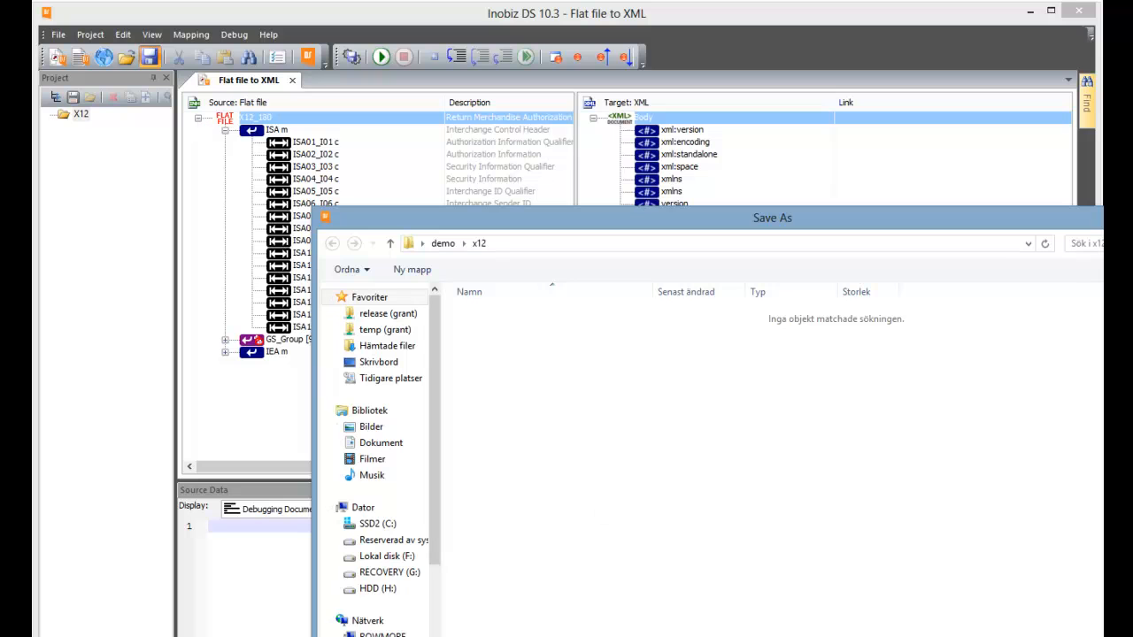
{"action": "left_click", "coordinate": [150, 57]}
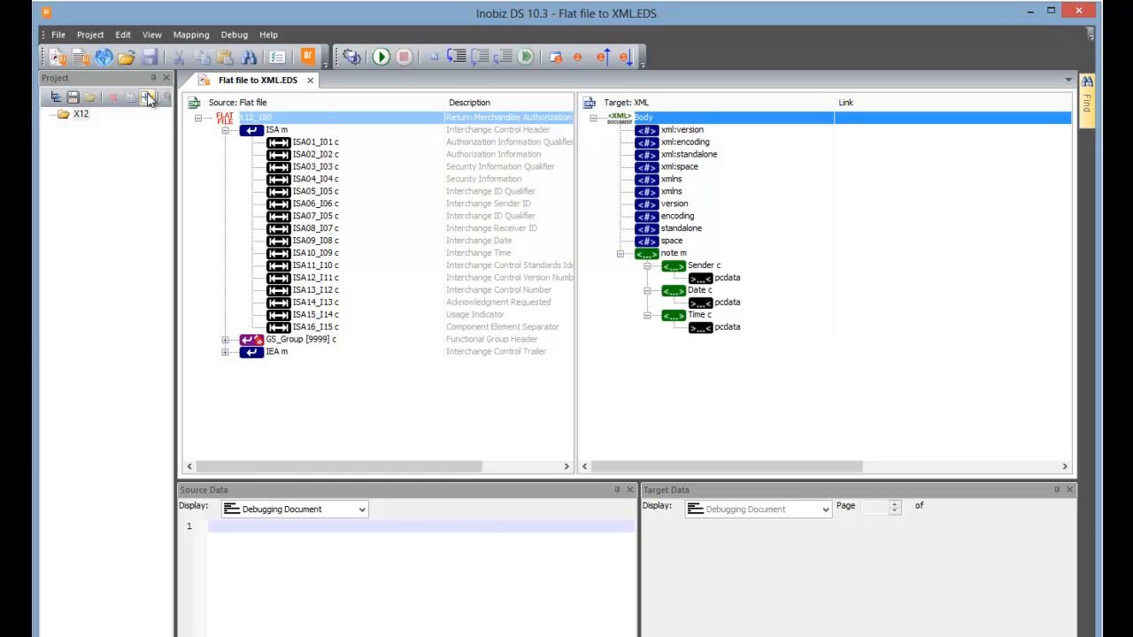
{"action": "mouse_move", "coordinate": [148, 98]}
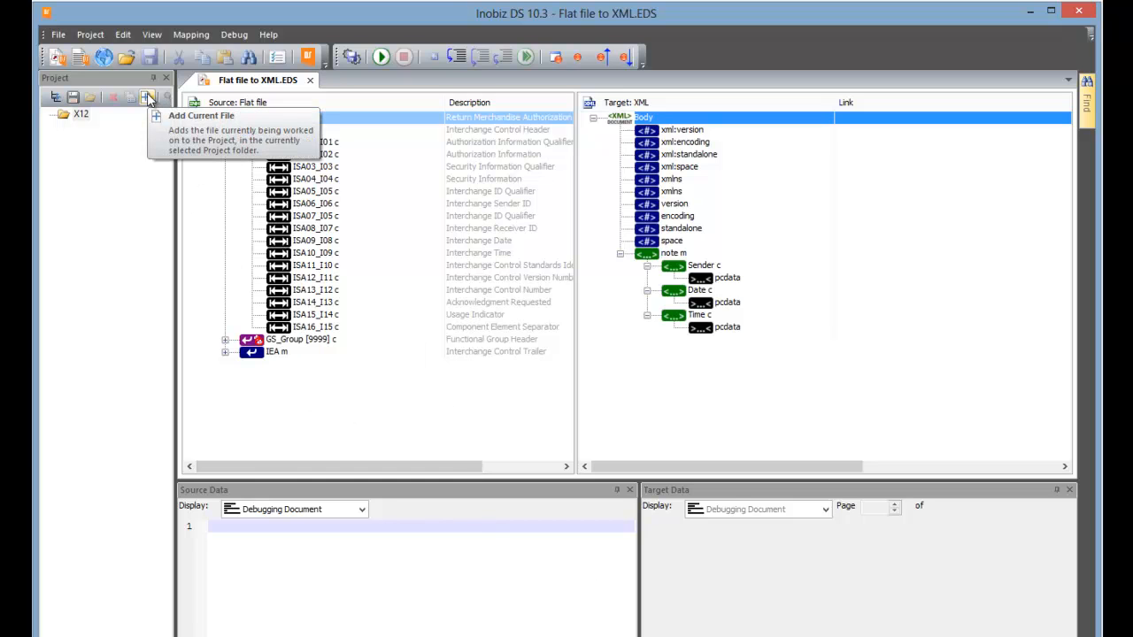
{"action": "left_click", "coordinate": [147, 98]}
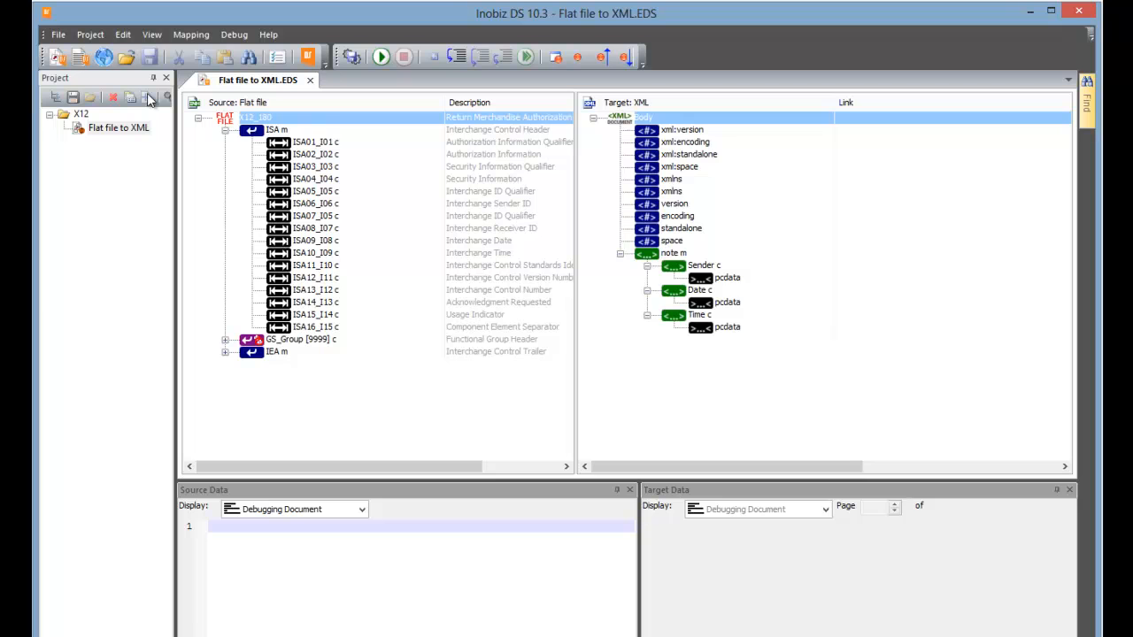
{"action": "left_click", "coordinate": [117, 128]}
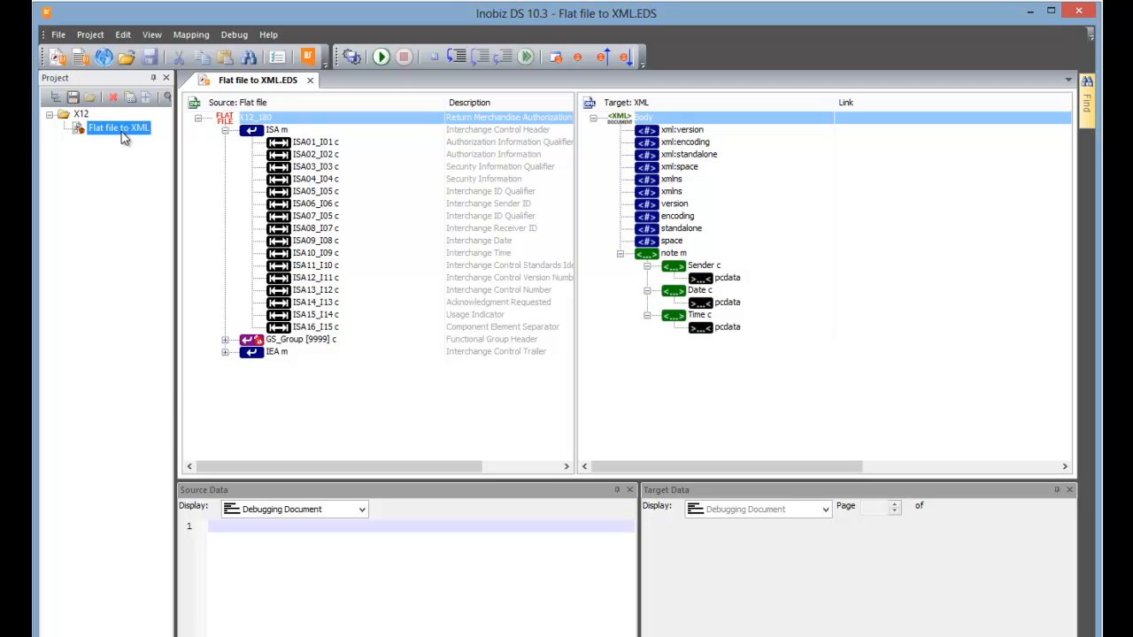
Set the test debug type to Integration Server Mapping with 180_4010.TXT as data source.
{"action": "right_click", "coordinate": [118, 127]}
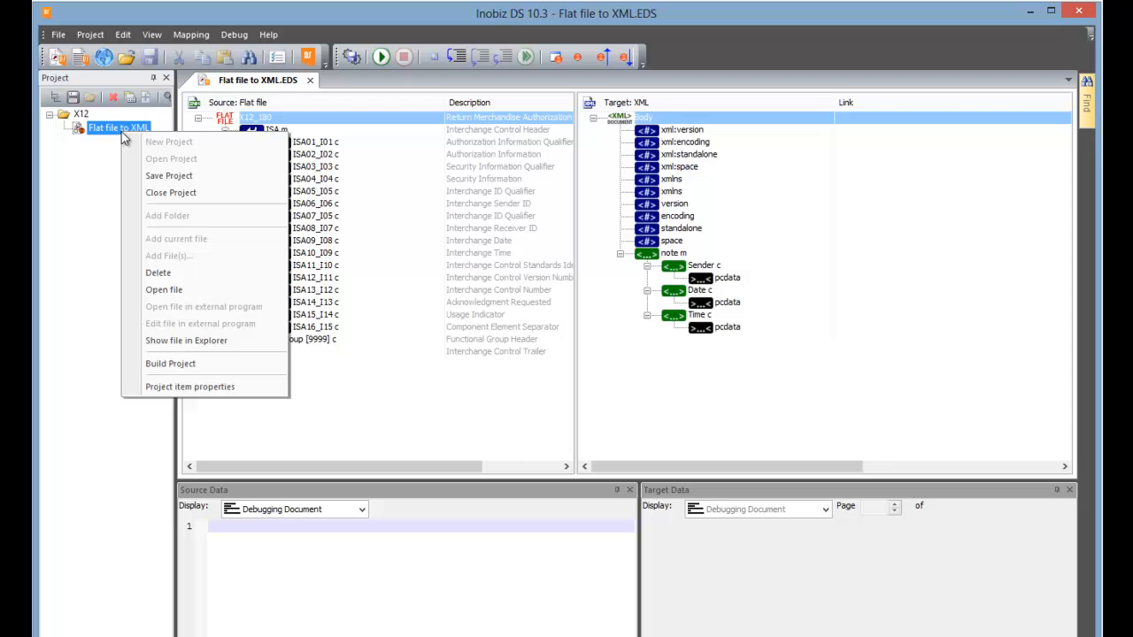
{"action": "mouse_move", "coordinate": [189, 387]}
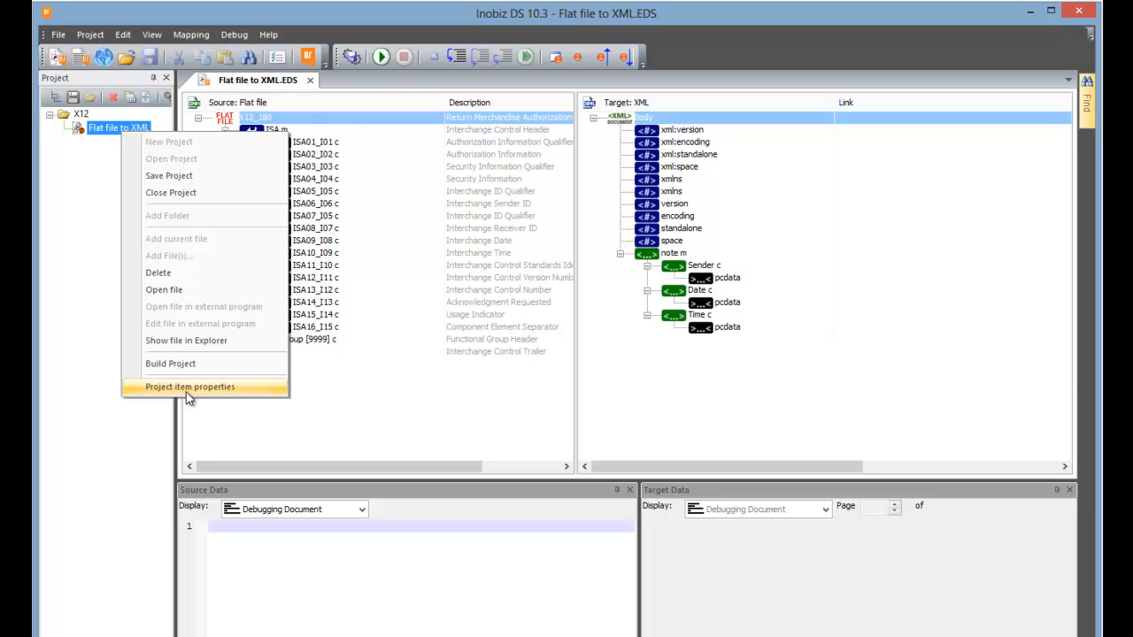
{"action": "left_click", "coordinate": [190, 387]}
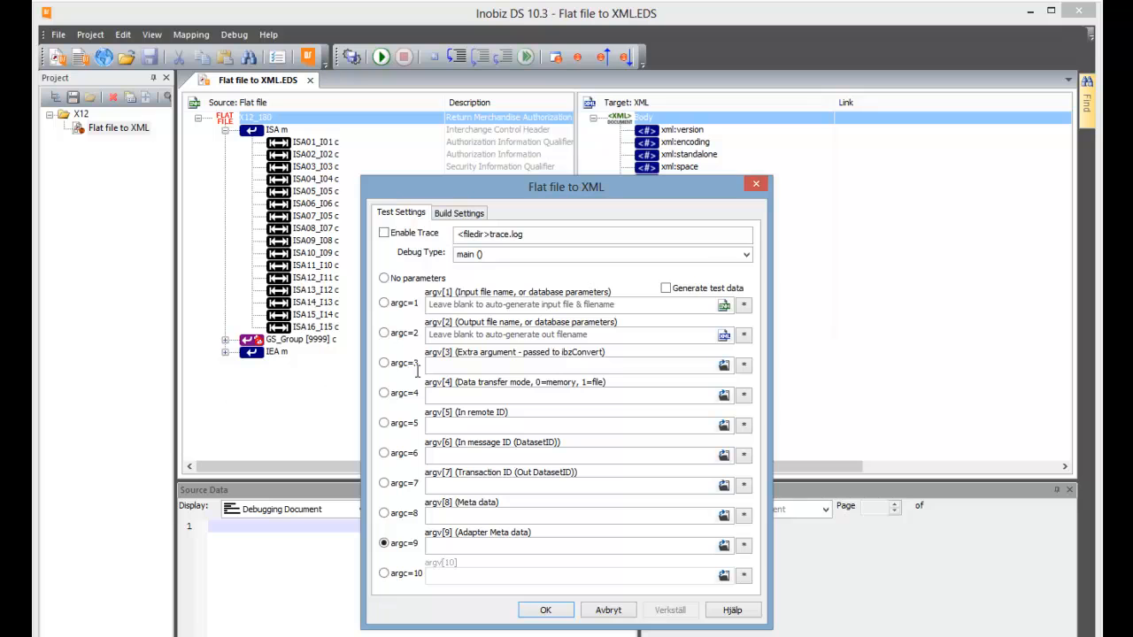
{"action": "left_click", "coordinate": [746, 254]}
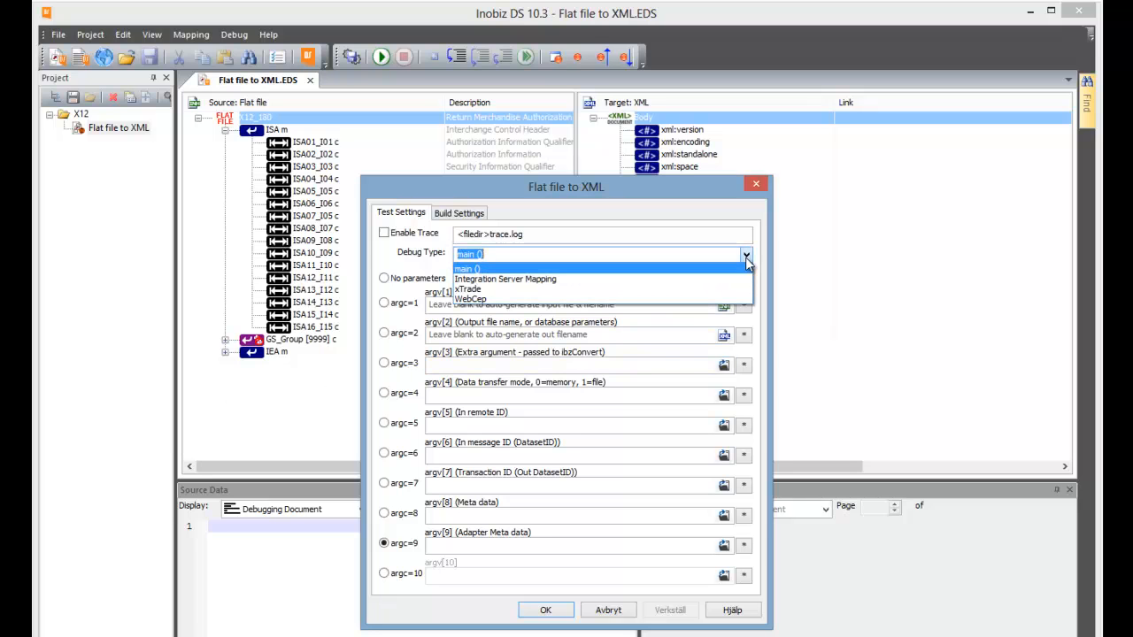
{"action": "left_click", "coordinate": [505, 278]}
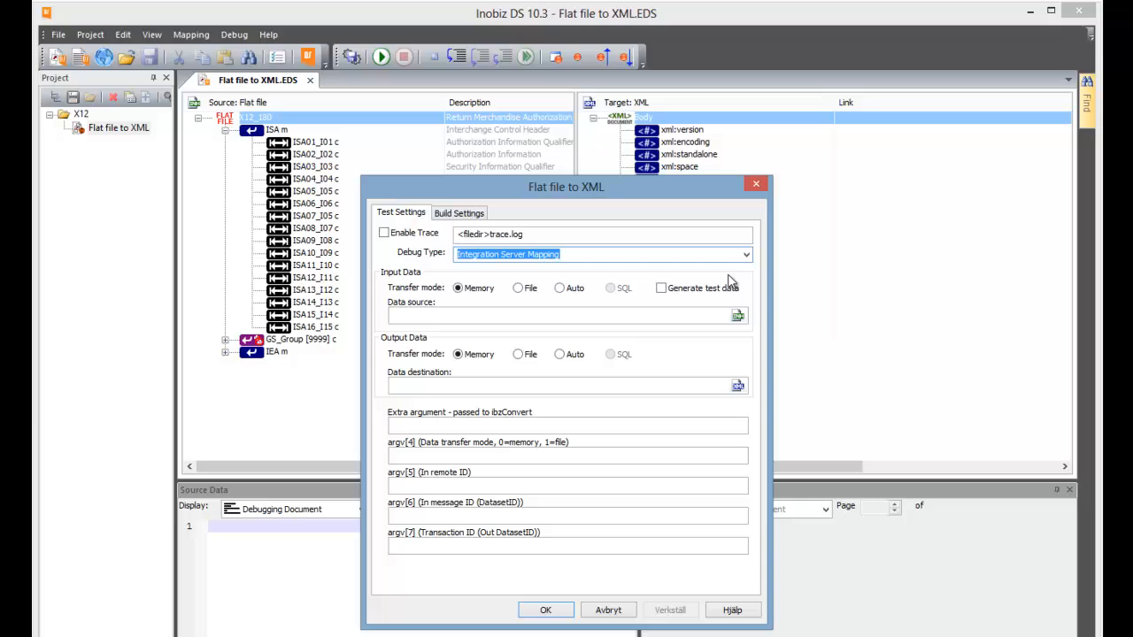
{"action": "left_click", "coordinate": [738, 315]}
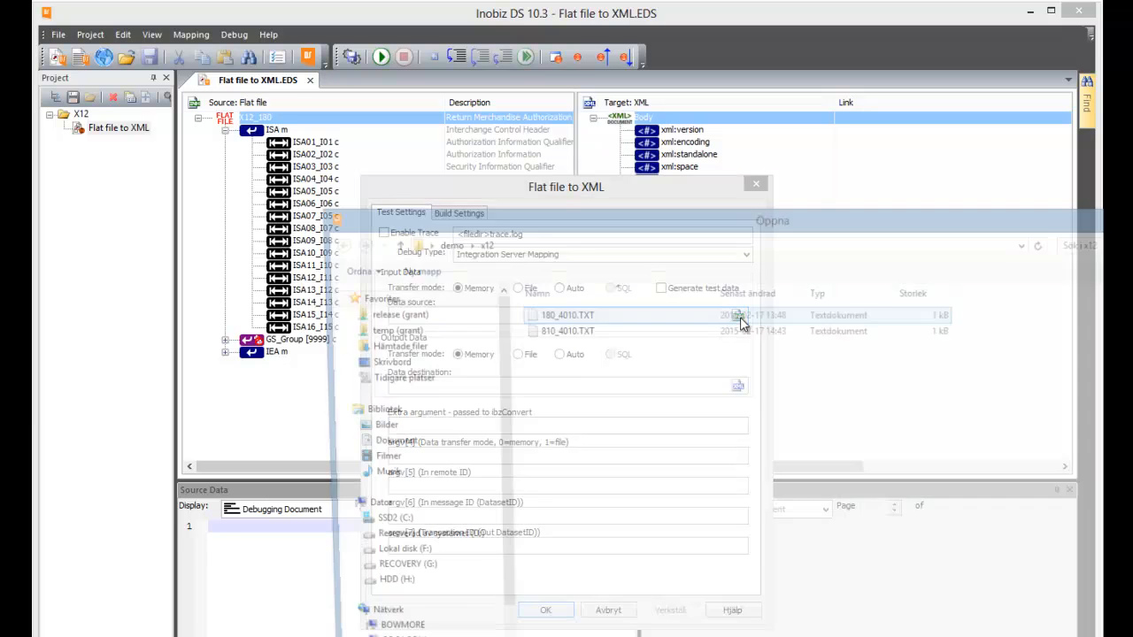
{"action": "double_click", "coordinate": [566, 314]}
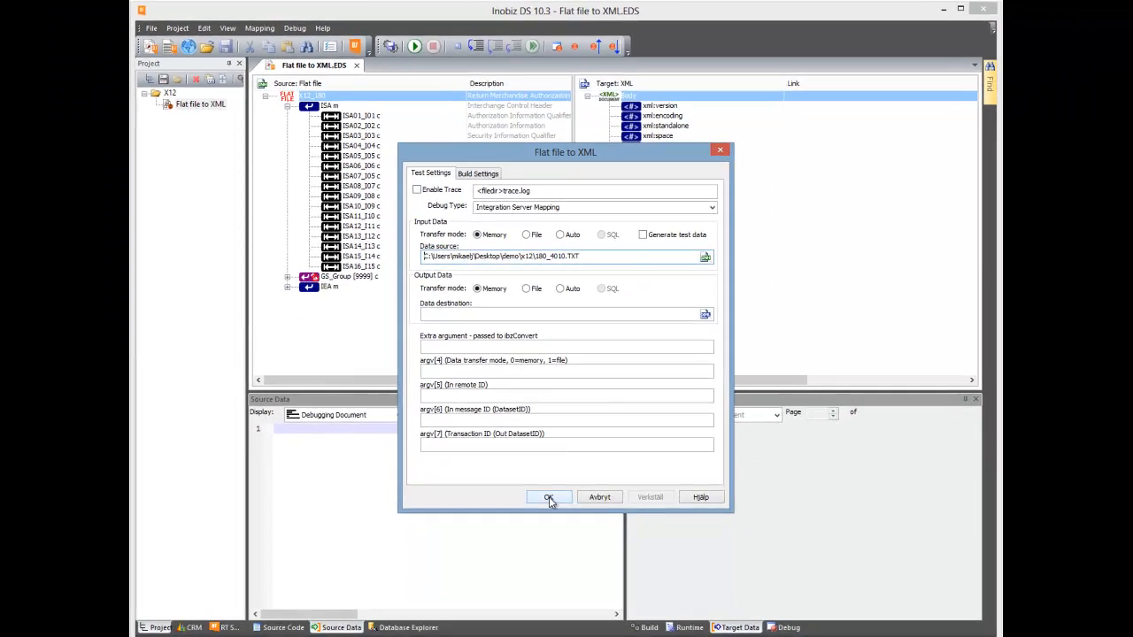
{"action": "left_click", "coordinate": [548, 497]}
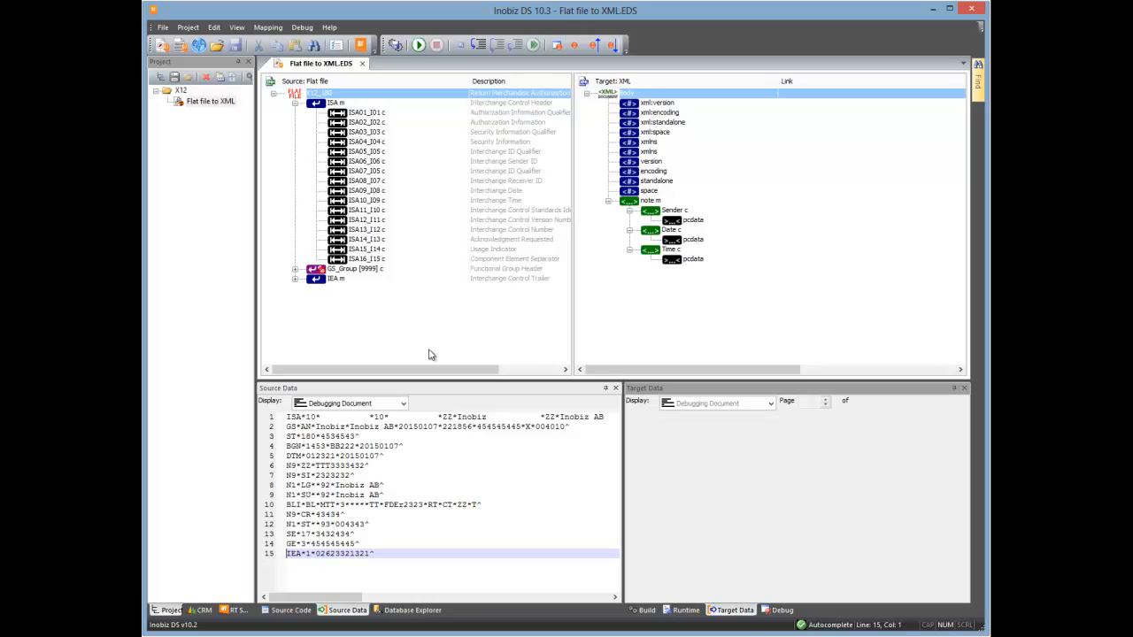
Enable background mapping from the Debug menu, confirming the warning with Ja.
{"action": "left_click", "coordinate": [301, 27]}
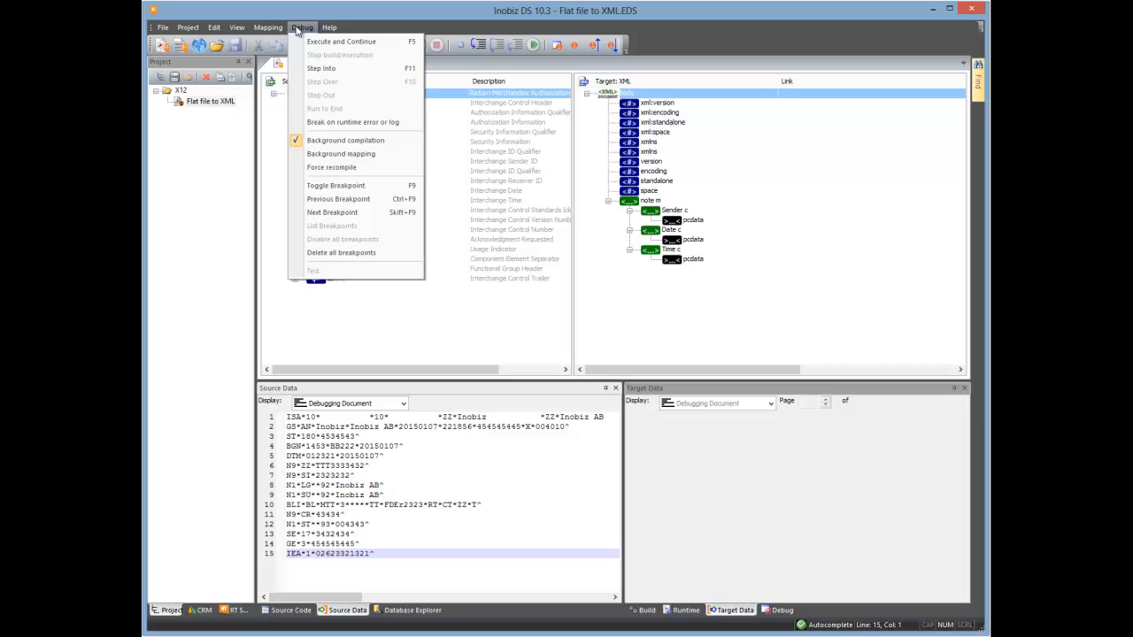
{"action": "mouse_move", "coordinate": [340, 153]}
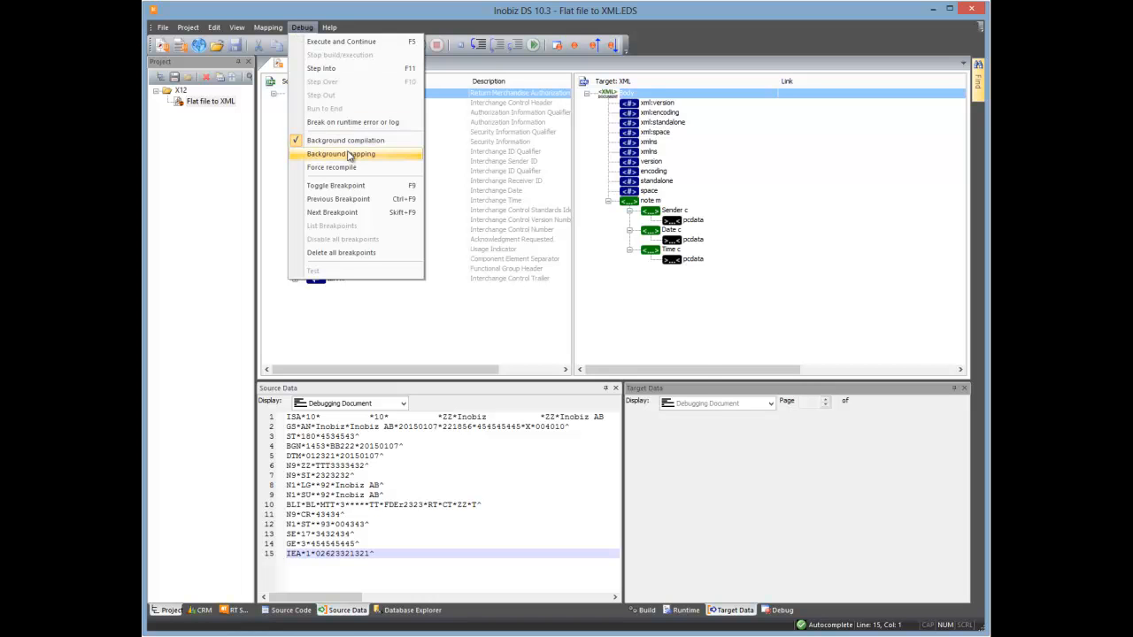
{"action": "left_click", "coordinate": [340, 153]}
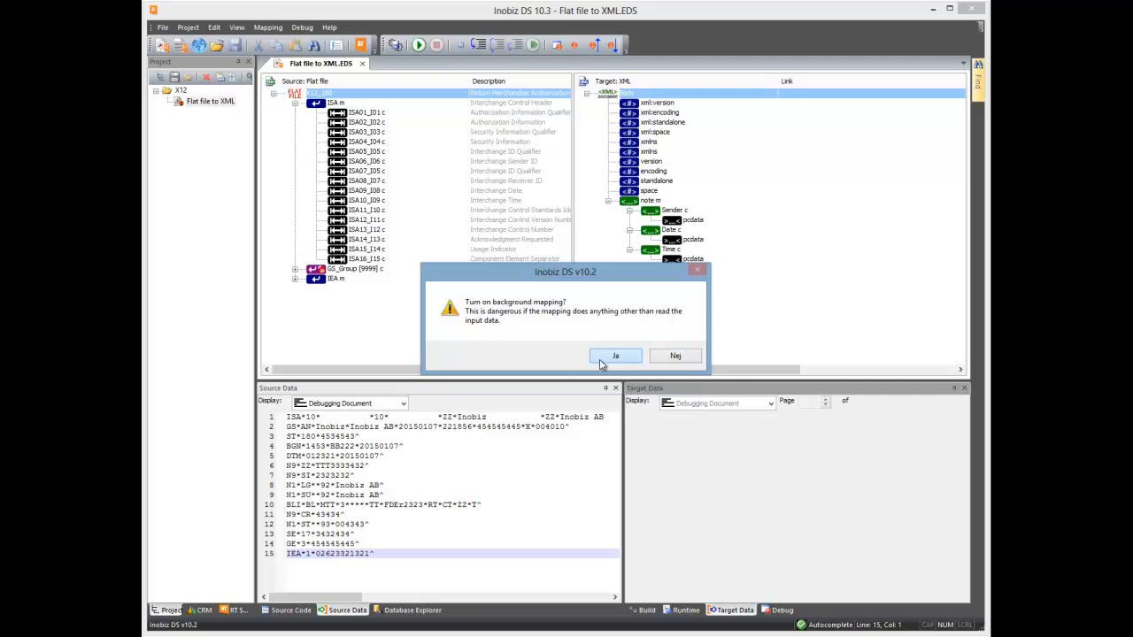
{"action": "left_click", "coordinate": [615, 355]}
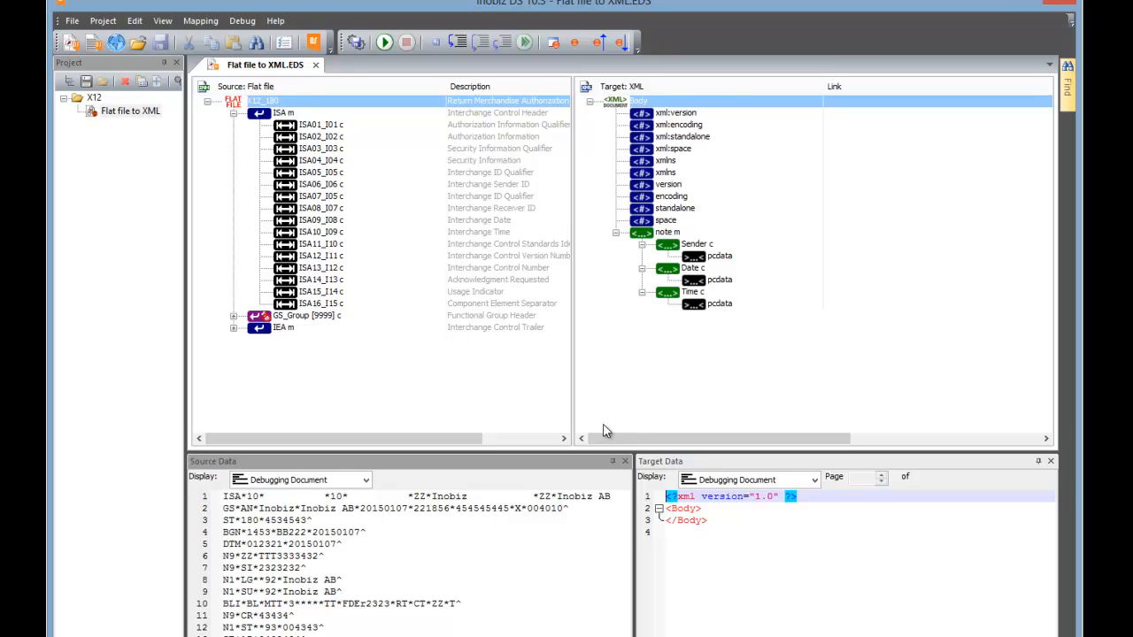
Link ISA06 to Sender, and GS04 and GS05 to Date and Time.
{"action": "left_click", "coordinate": [318, 184]}
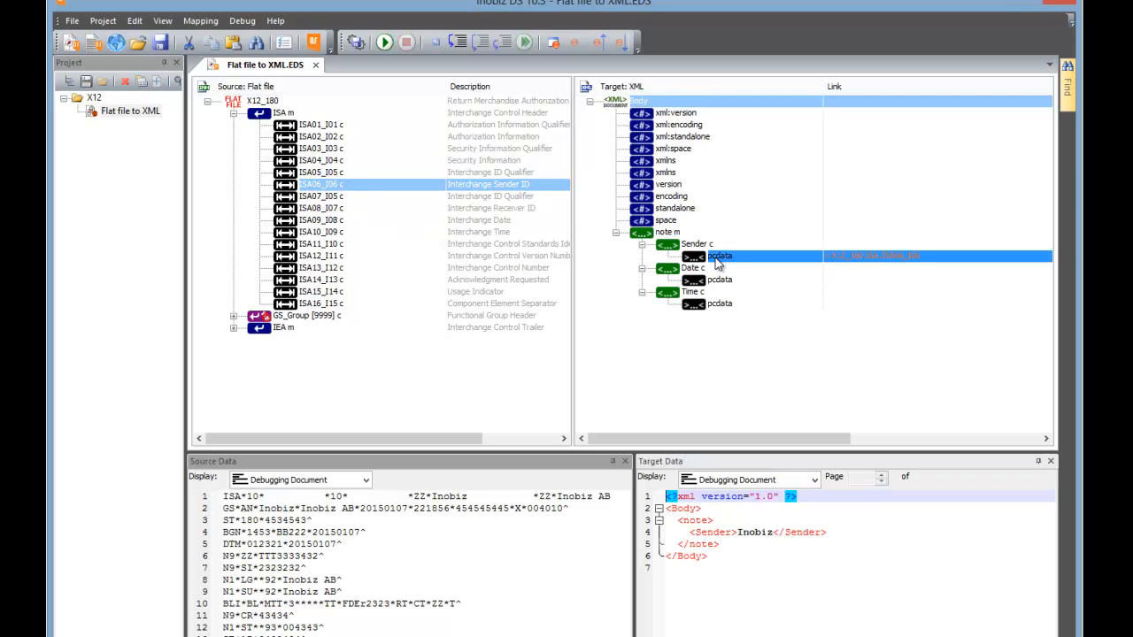
{"action": "mouse_move", "coordinate": [717, 261]}
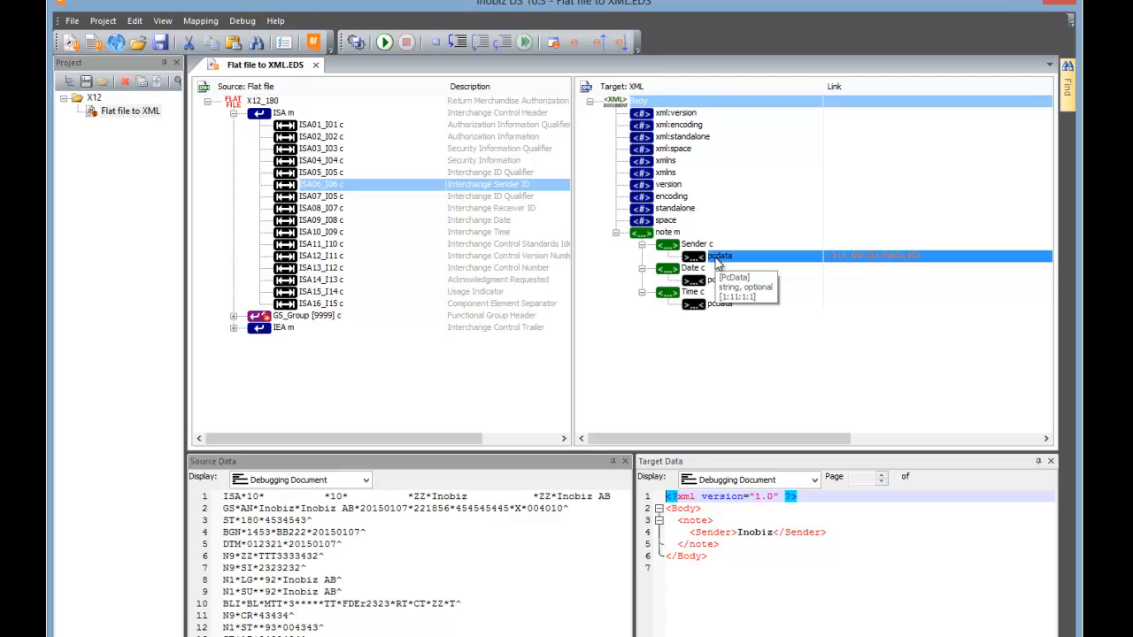
{"action": "mouse_move", "coordinate": [750, 323]}
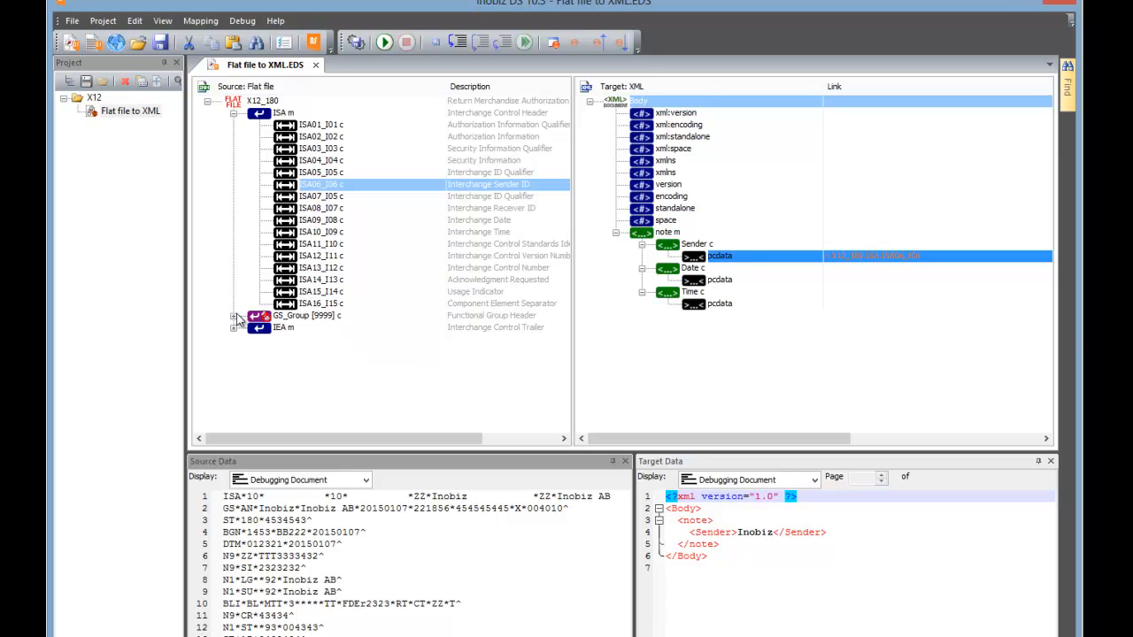
{"action": "left_click", "coordinate": [234, 316]}
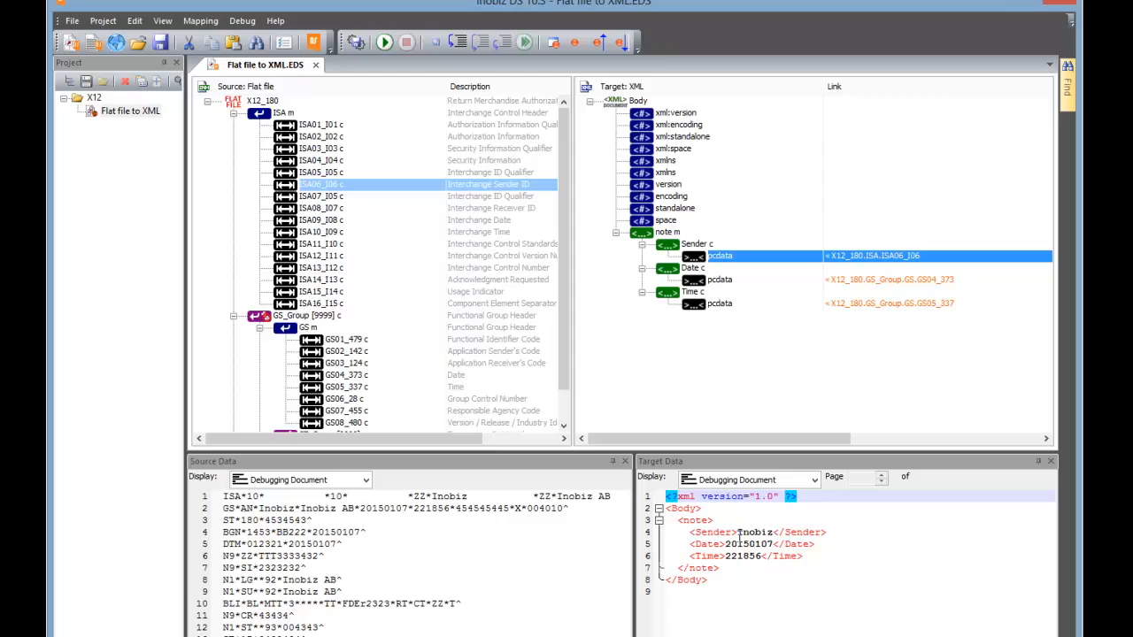
{"action": "mouse_move", "coordinate": [708, 473]}
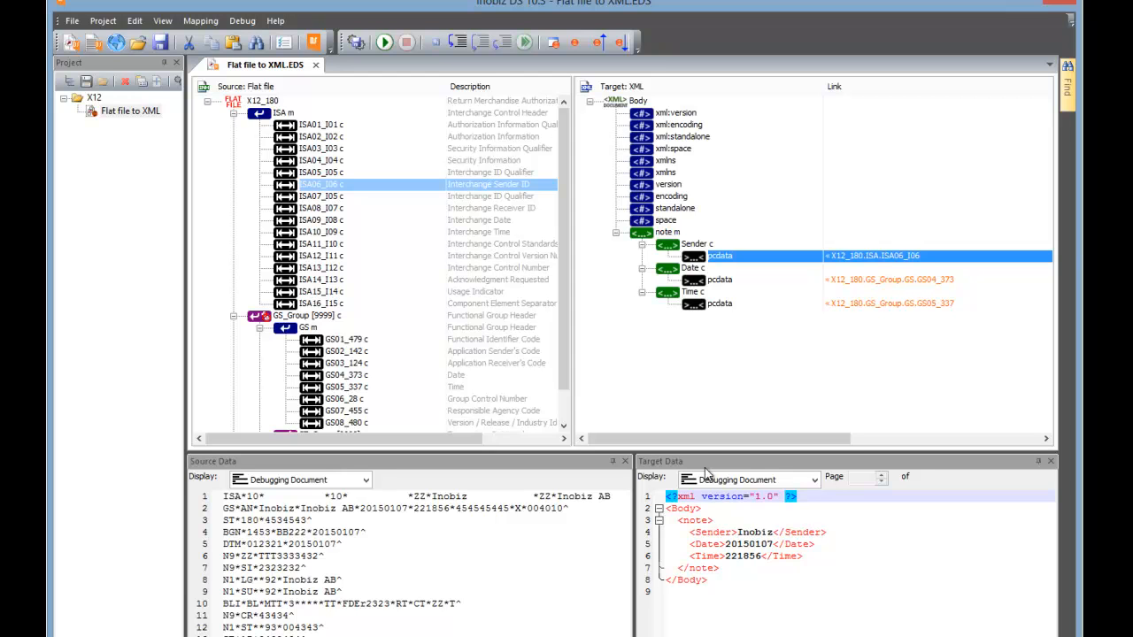
{"action": "mouse_move", "coordinate": [697, 261]}
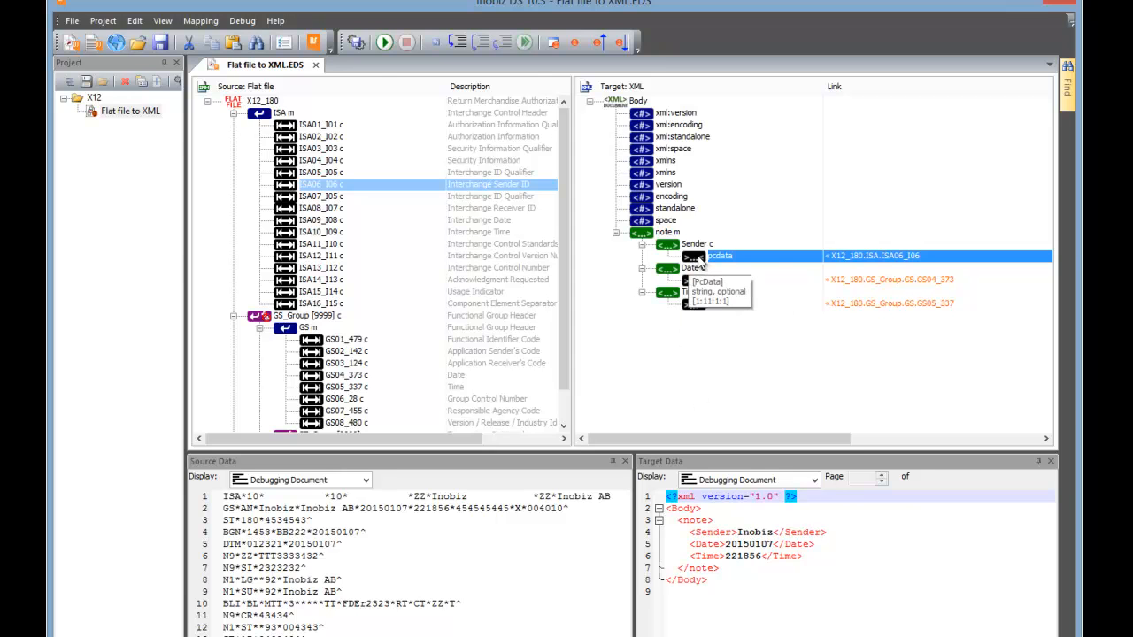
Give Sender the extended mapping <target>=toupper(<source>); so the output shows INOBIZ.
{"action": "double_click", "coordinate": [707, 255]}
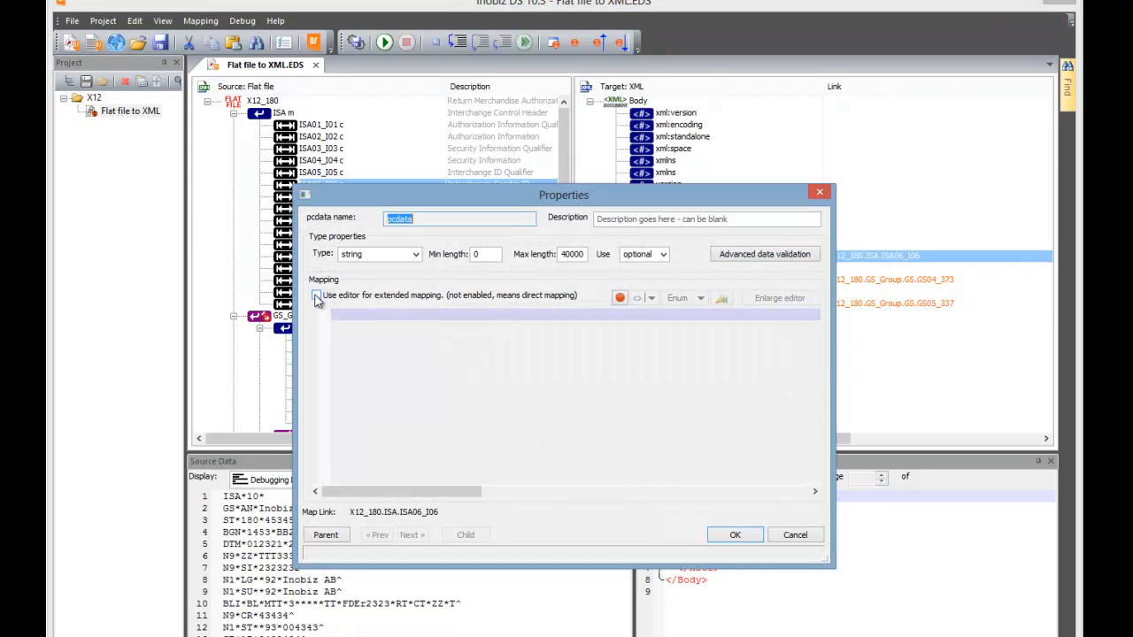
{"action": "left_click", "coordinate": [316, 294]}
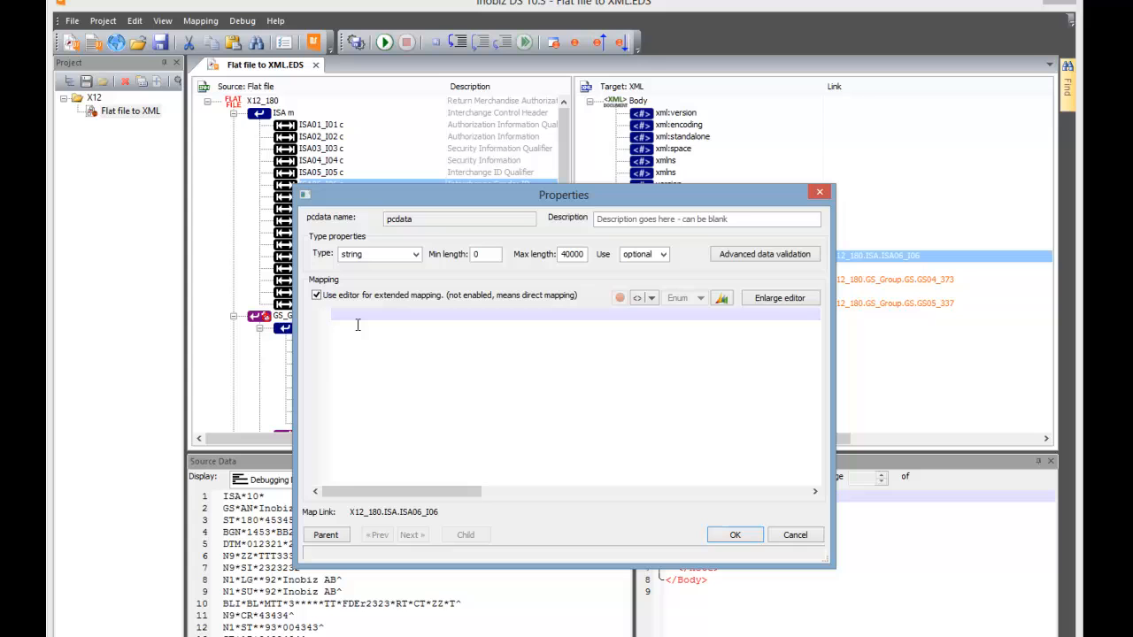
{"action": "type", "text": "<target>"}
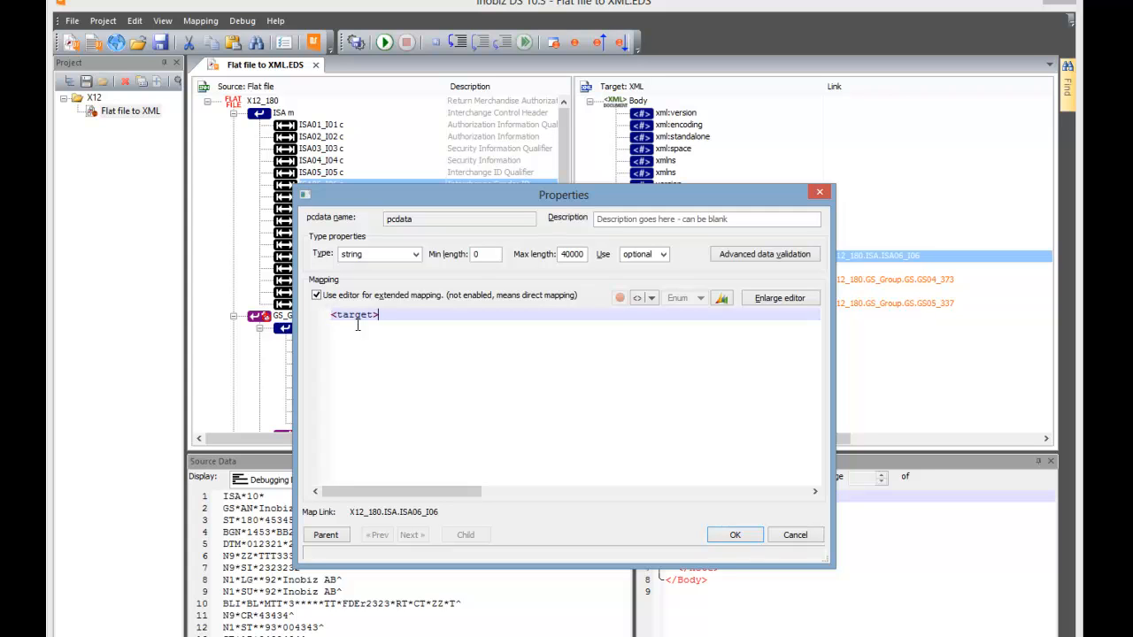
{"action": "type", "text": "=toupper("}
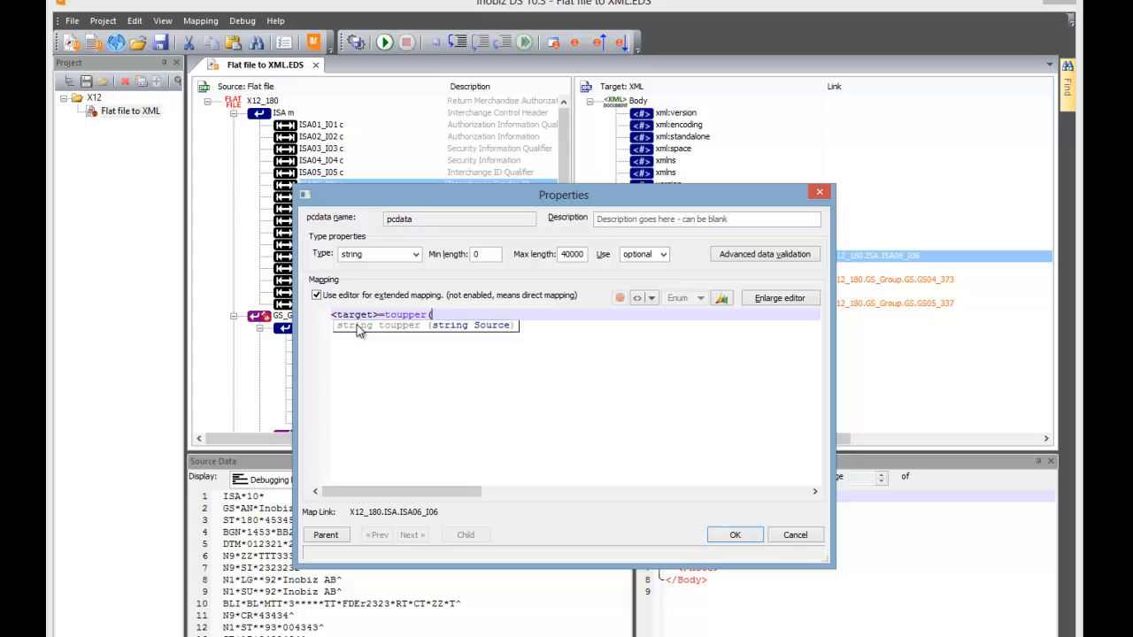
{"action": "type", "text": "<source>);"}
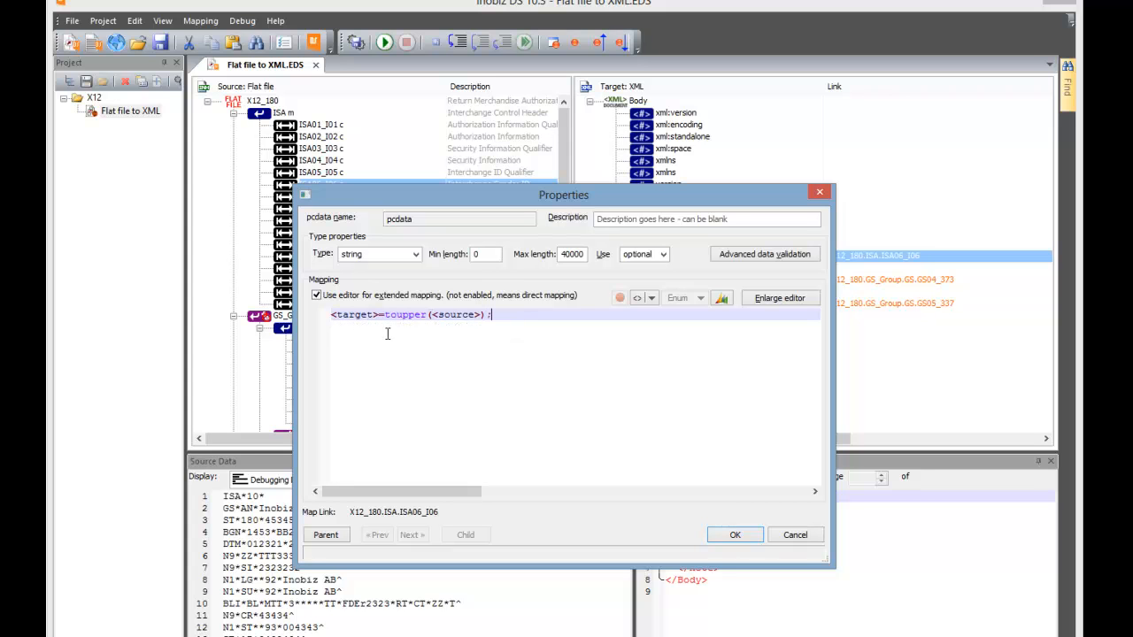
{"action": "left_click", "coordinate": [735, 535]}
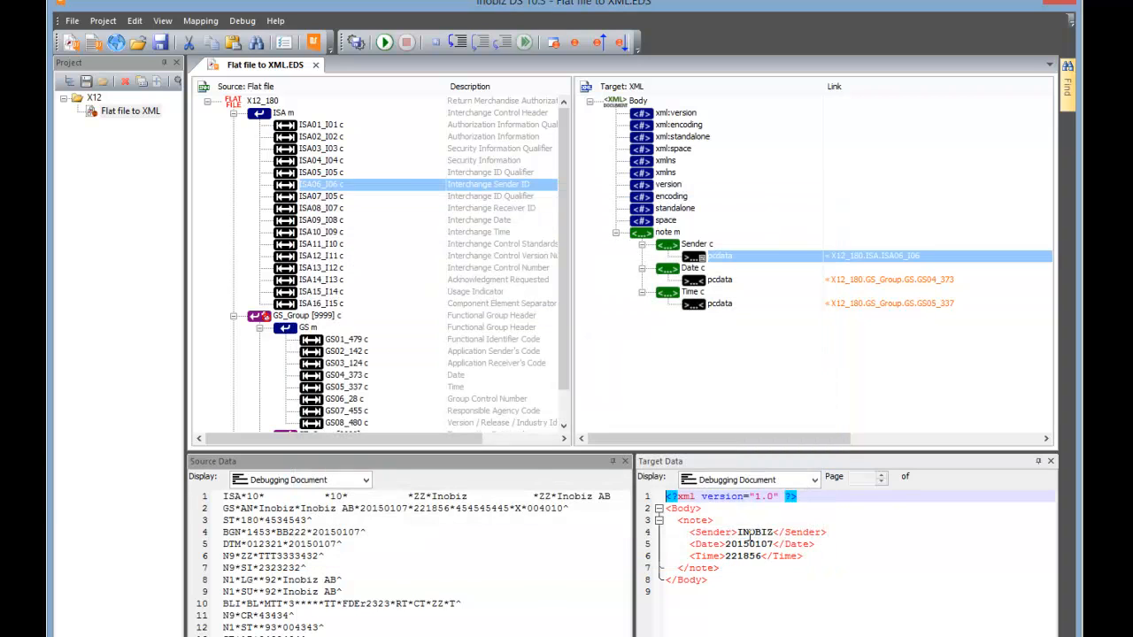